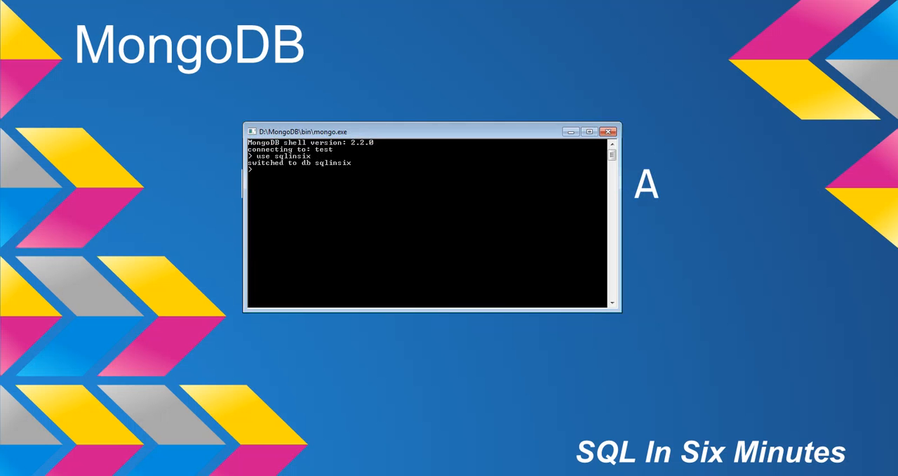
{"action": "type", "text": "d"}
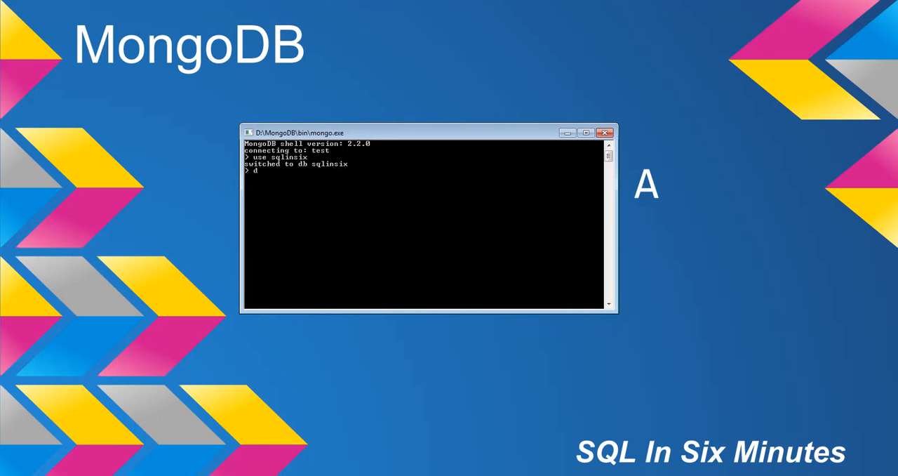
{"action": "type", "text": "b."}
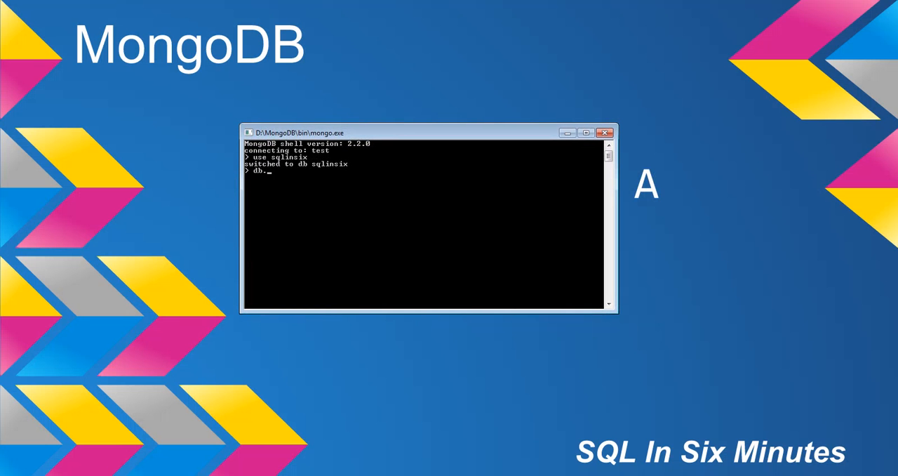
{"action": "type", "text": "habits("}
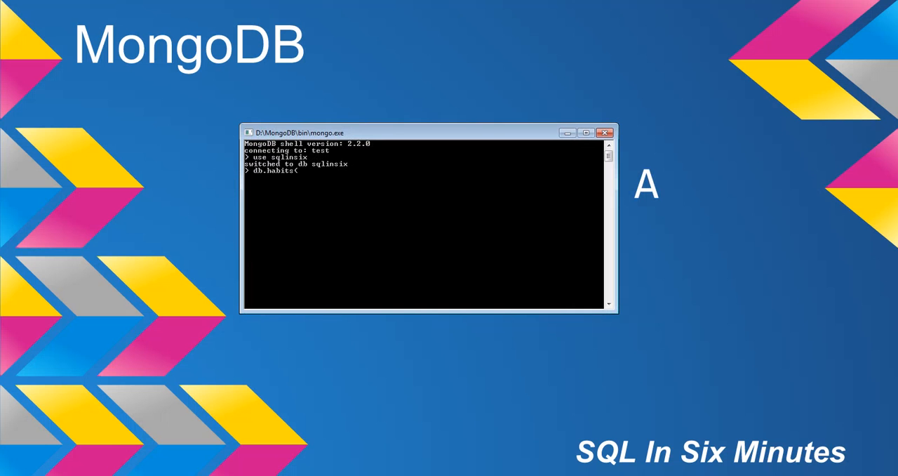
{"action": "type", "text": ".valida"}
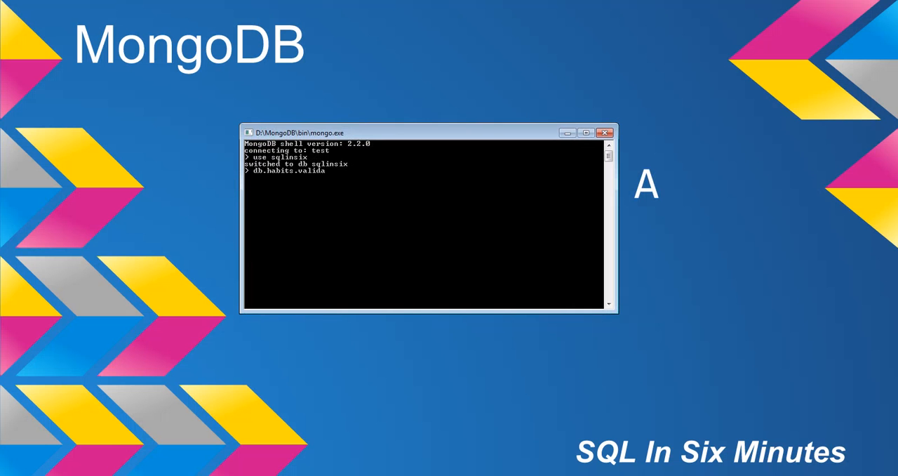
{"action": "type", "text": "te("}
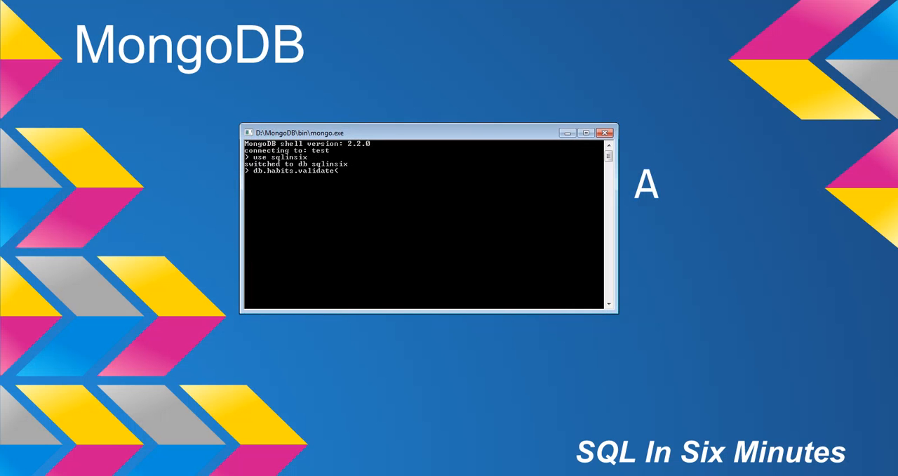
{"action": "type", "text": "(full:"}
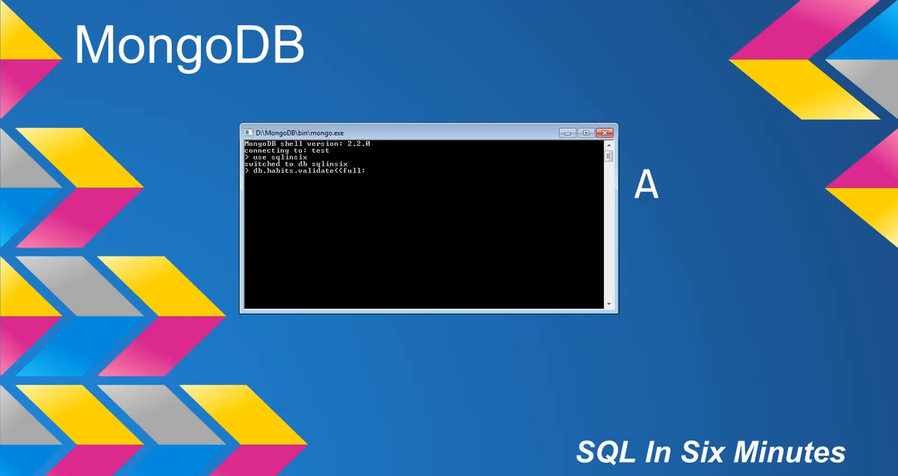
{"action": "type", "text": "true"}
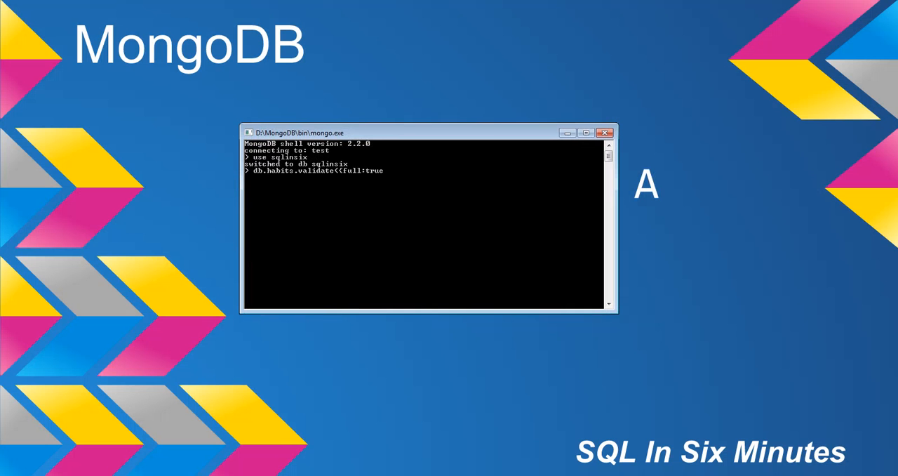
{"action": "type", "text": "))"}
{"action": "type", "text": "db.habits.validate({full:false})"}
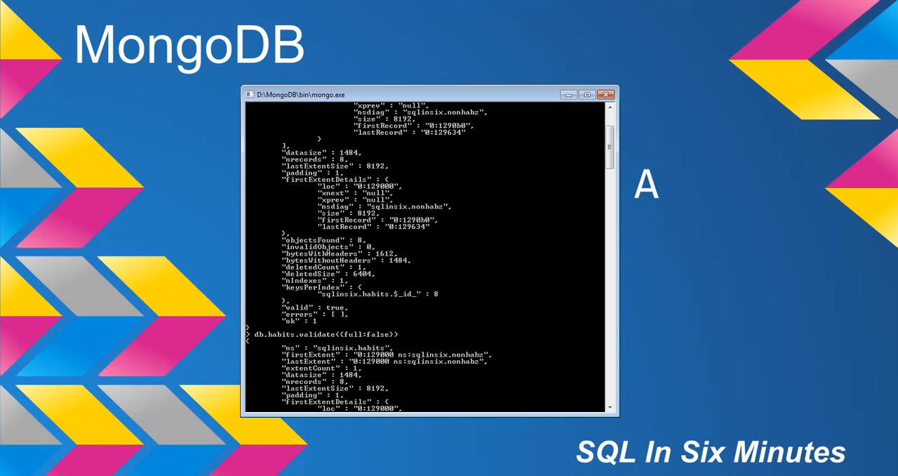
{"action": "scroll", "scroll_direction": "down", "scroll_amount": 3}
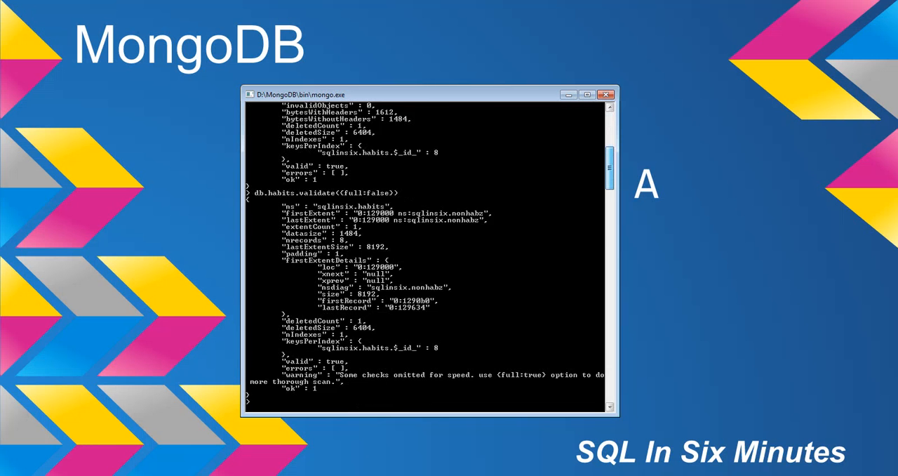
{"action": "scroll", "scroll_direction": "down", "scroll_amount": 3}
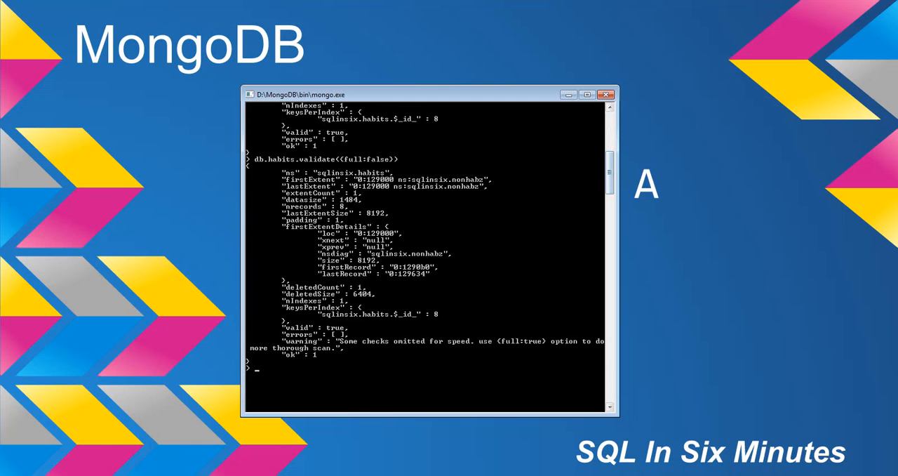